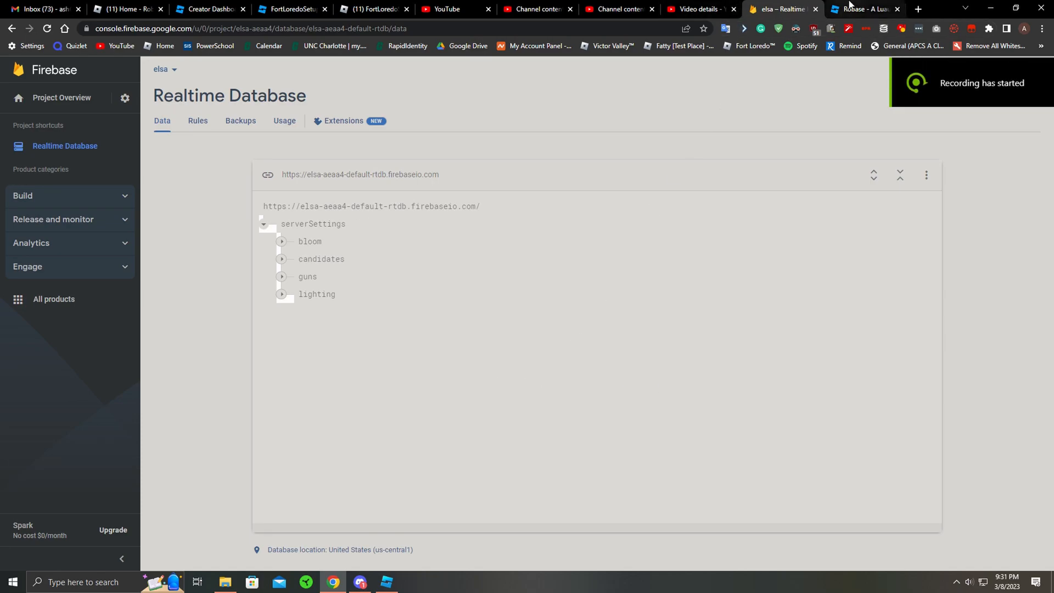
{"action": "mouse_move", "coordinate": [321, 259]}
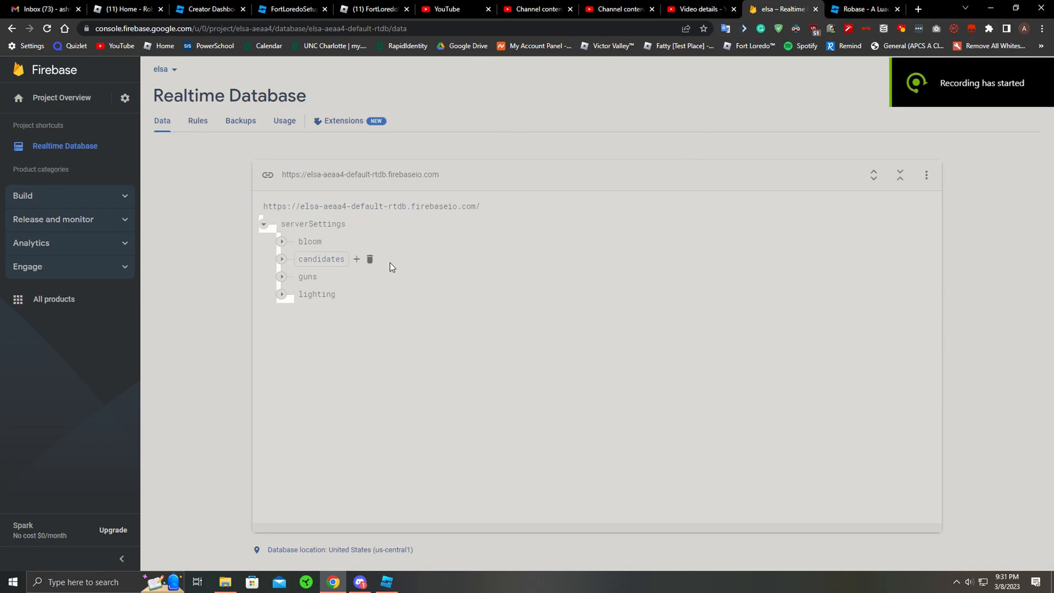
Step: Expand every serverSettings node in the Realtime Database viewer: bloom, candidates, guns and lighting
{"action": "left_click", "coordinate": [281, 294]}
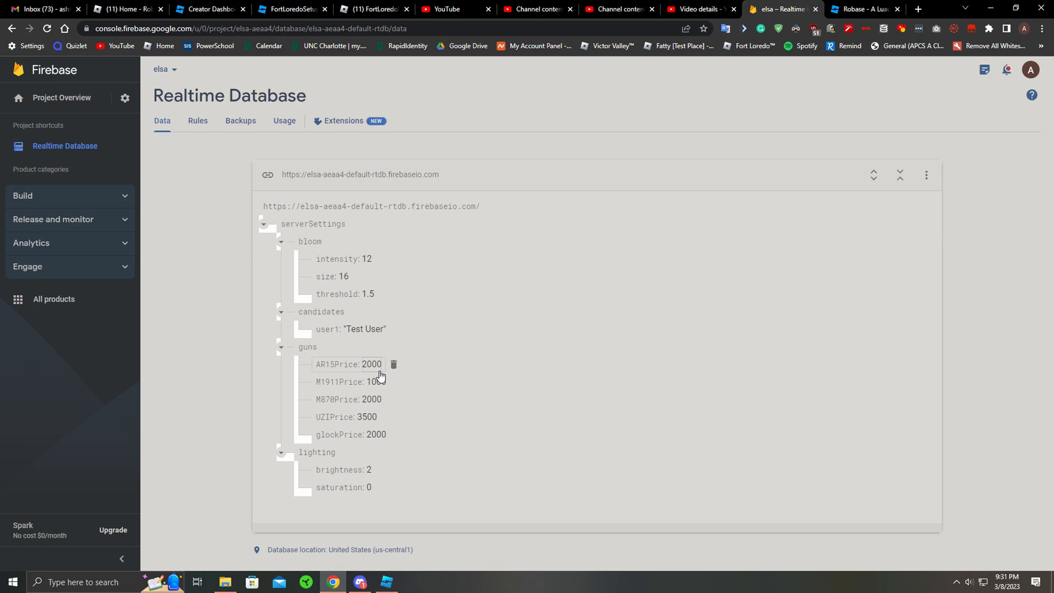
{"action": "mouse_move", "coordinate": [864, 9]}
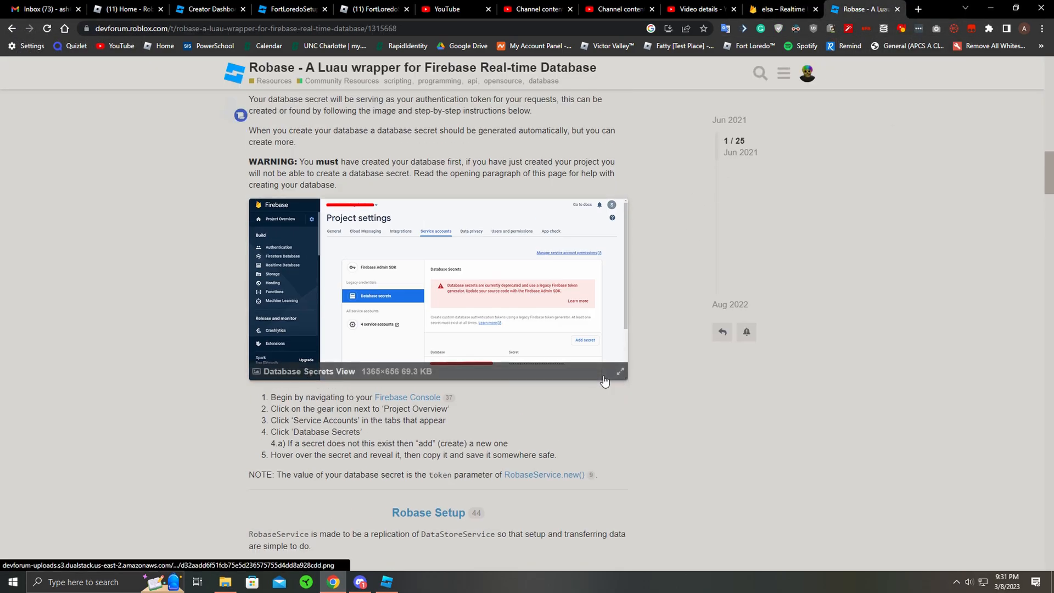
Step: Scroll the Robase DevForum guide down to the Robase Setup example code
{"action": "scroll", "scroll_direction": "down", "scroll_amount": 3}
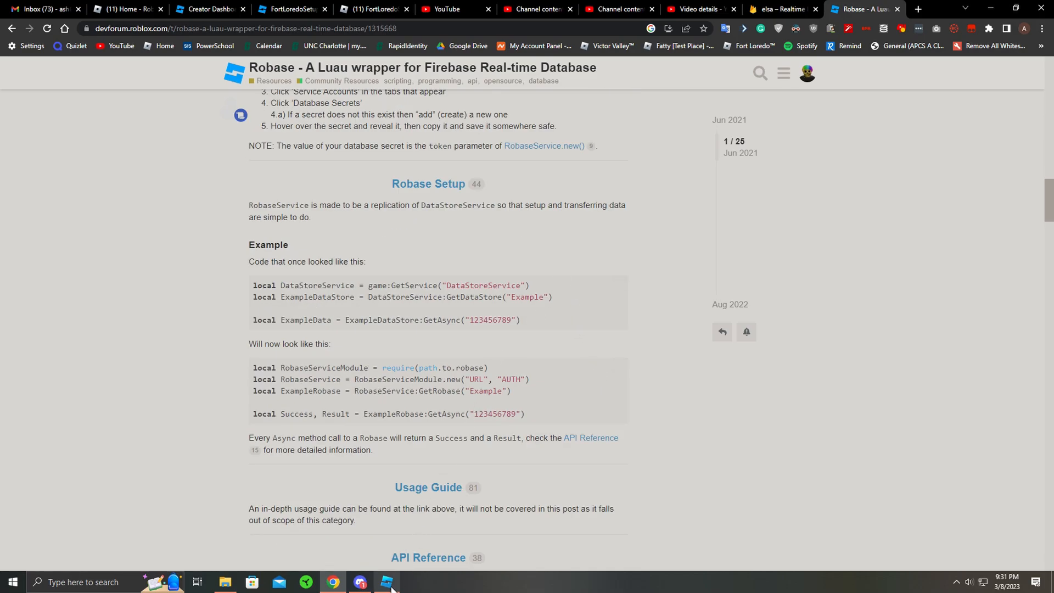
{"action": "left_click", "coordinate": [386, 581]}
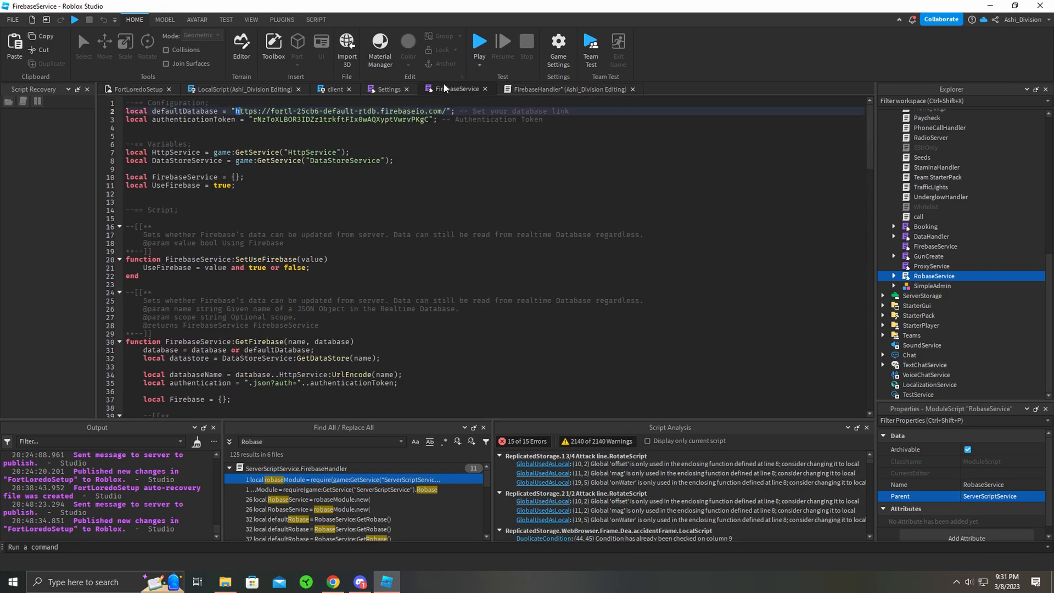
{"action": "left_click", "coordinate": [158, 144]}
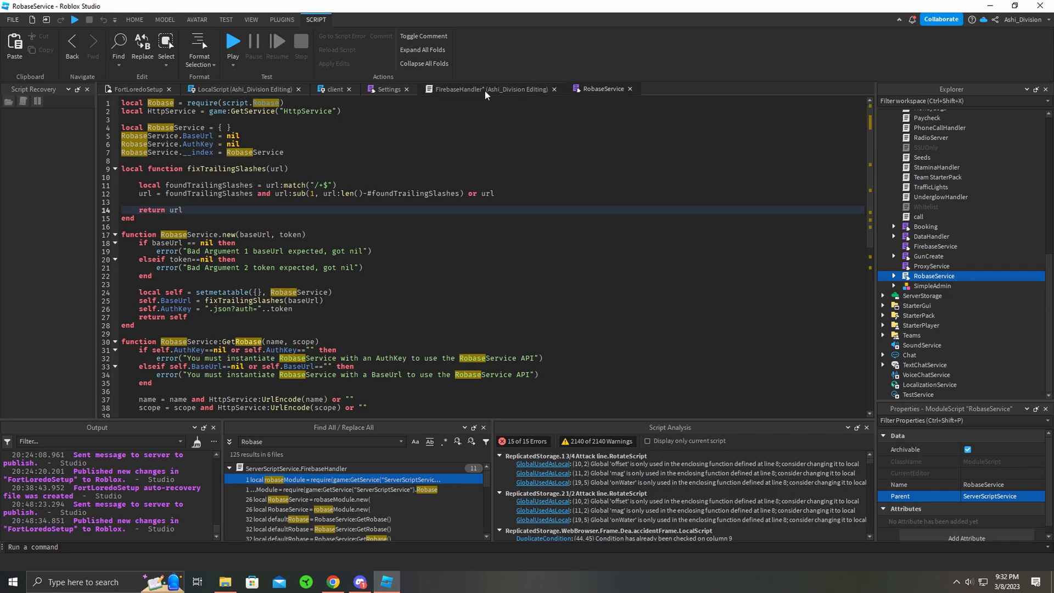
{"action": "left_click", "coordinate": [488, 89]}
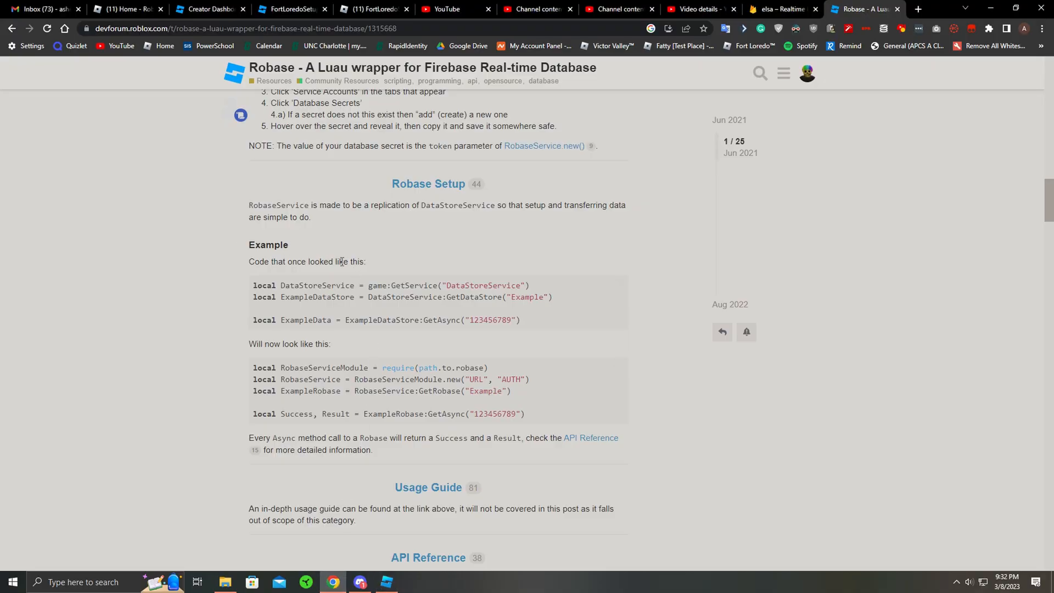
{"action": "left_click", "coordinate": [778, 9]}
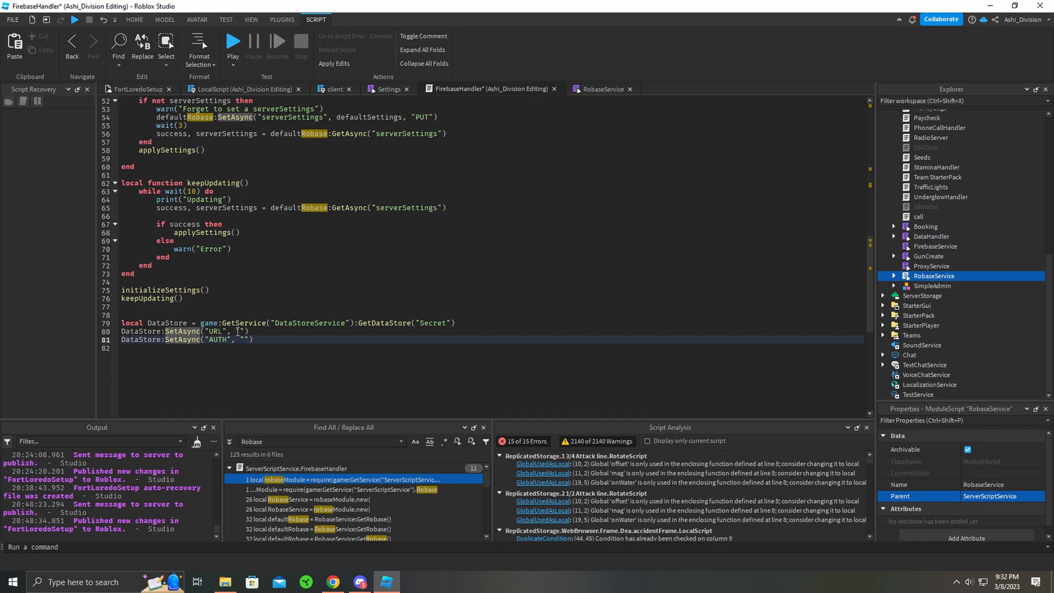
{"action": "type", "text": "https://elsa-aeaa4-default-rtdb.firebaseio.com/"}
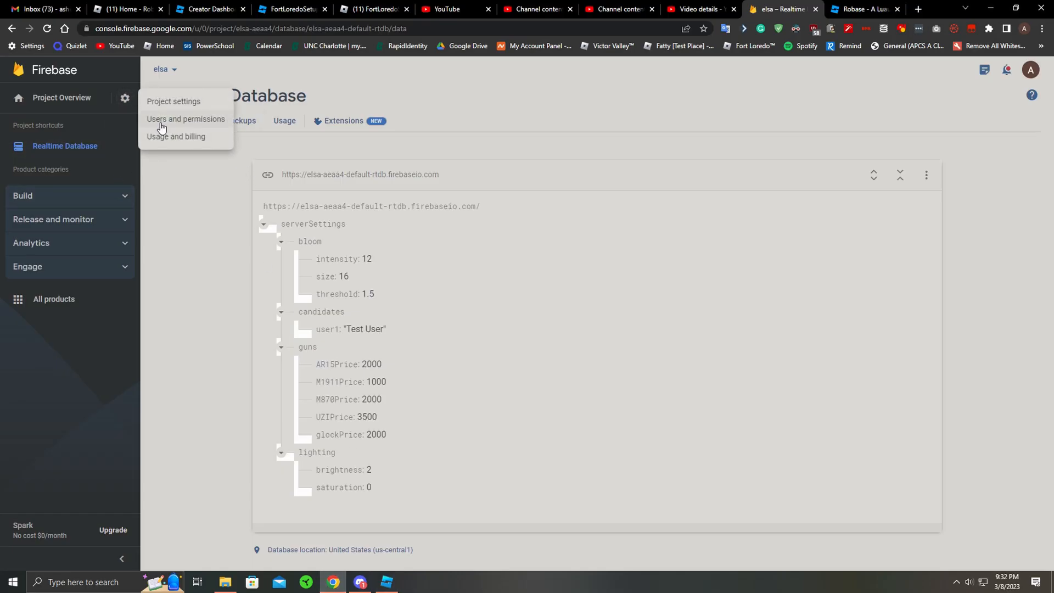
Step: Go to Project settings > Service accounts and show the legacy Database secrets
{"action": "left_click", "coordinate": [185, 119]}
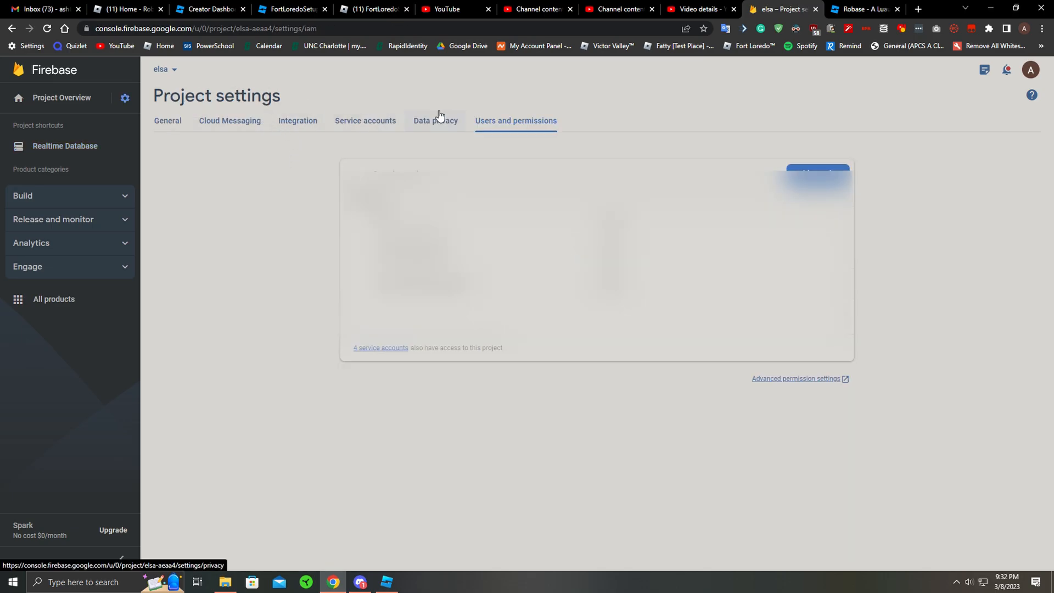
{"action": "left_click", "coordinate": [435, 122]}
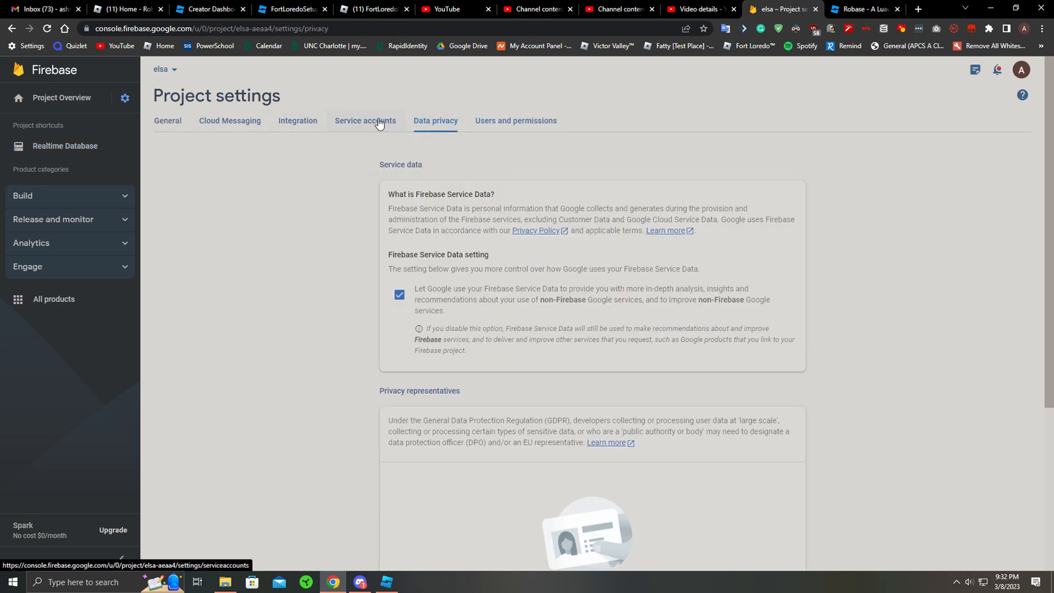
{"action": "left_click", "coordinate": [365, 121]}
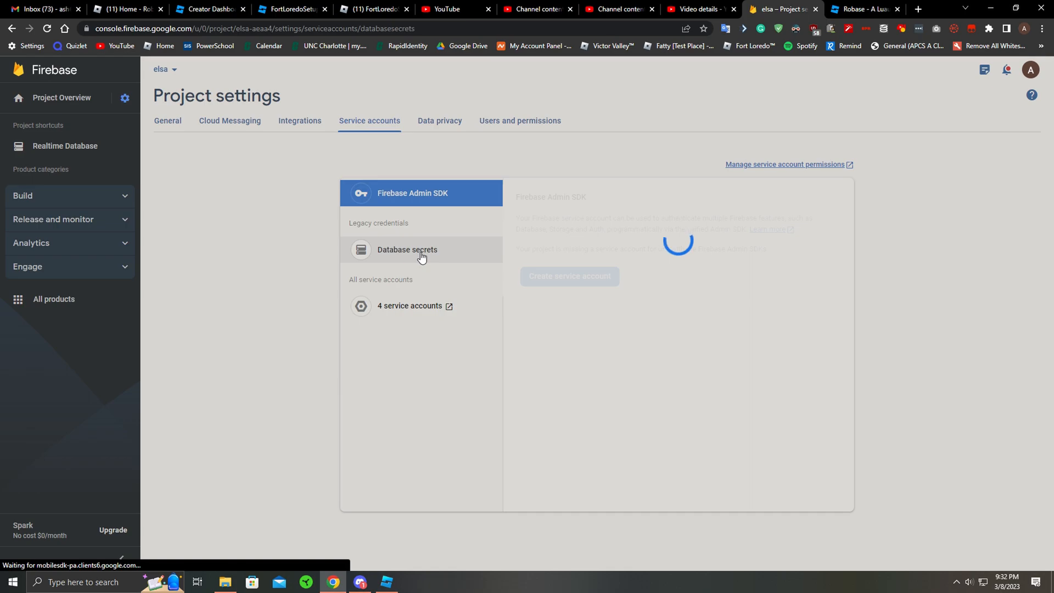
{"action": "left_click", "coordinate": [406, 249]}
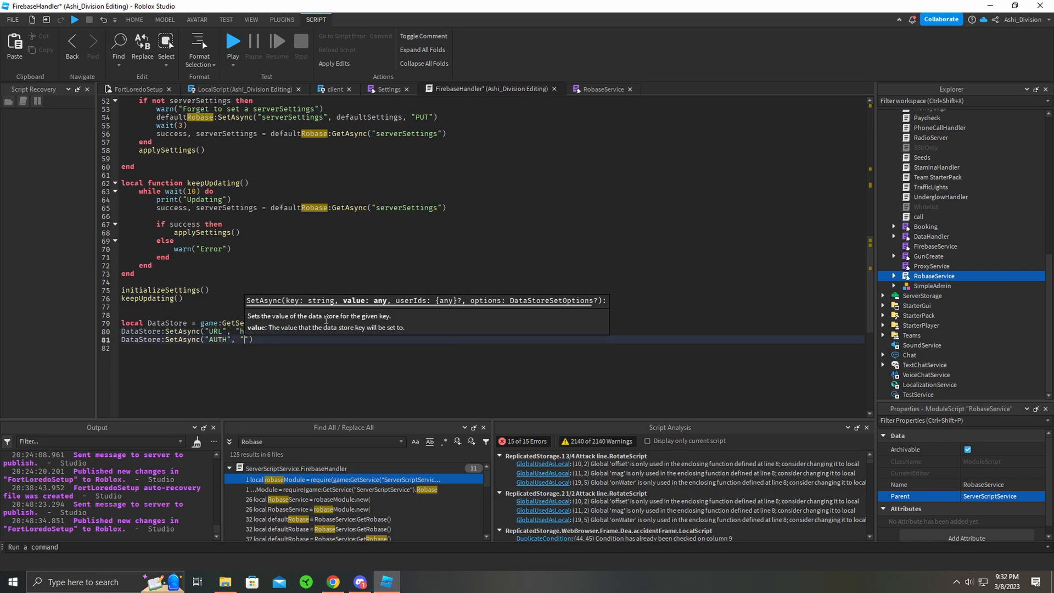
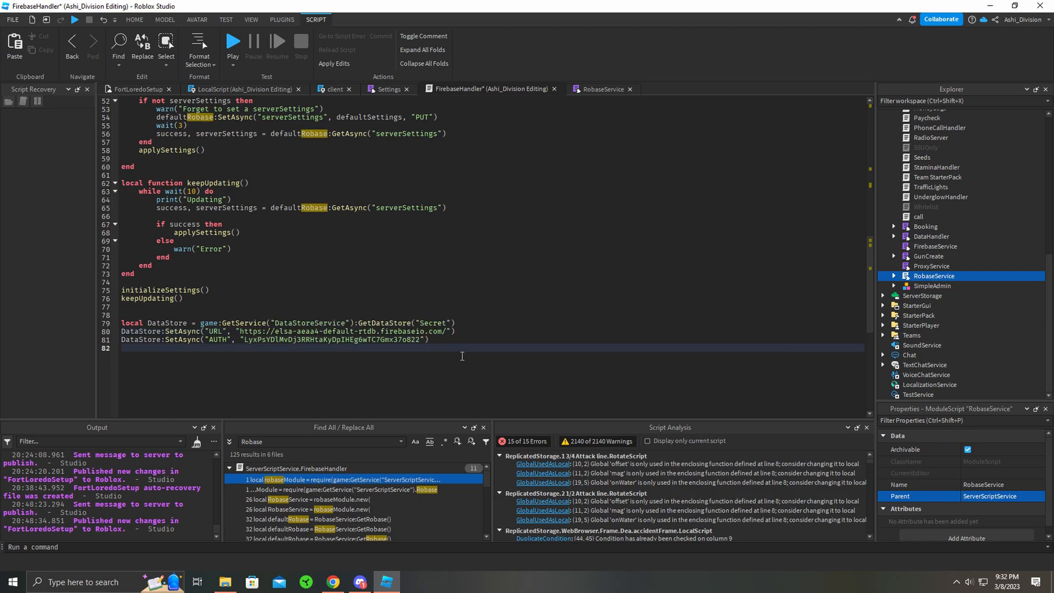
Step: Paste the database secret into AUTH, run the SetAsync lines once, and restore Output
{"action": "mouse_move", "coordinate": [534, 215]}
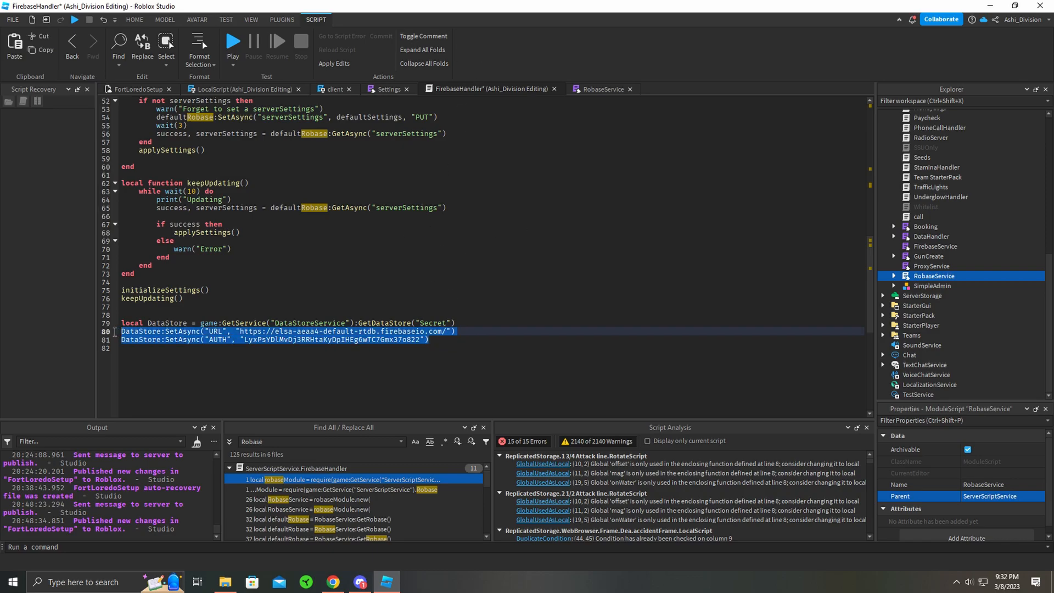
{"action": "left_click", "coordinate": [482, 323]}
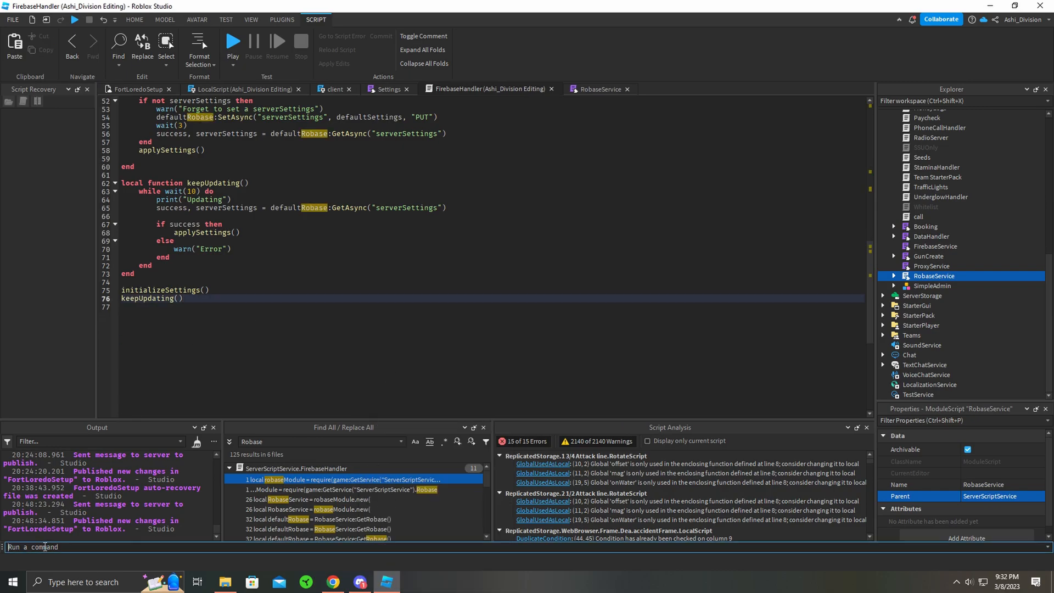
{"action": "left_click", "coordinate": [251, 20]}
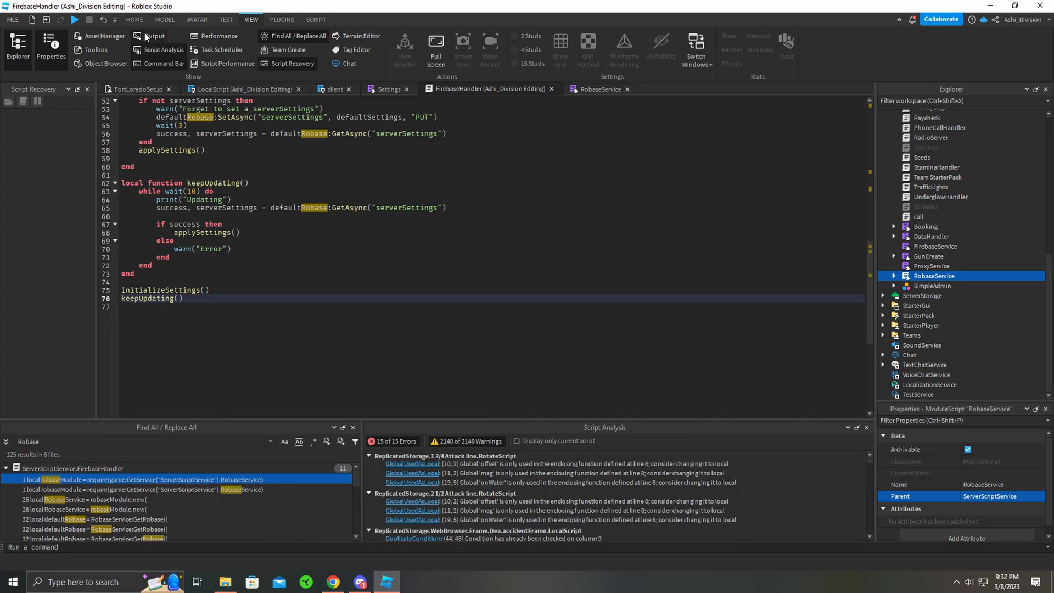
{"action": "left_click", "coordinate": [153, 36]}
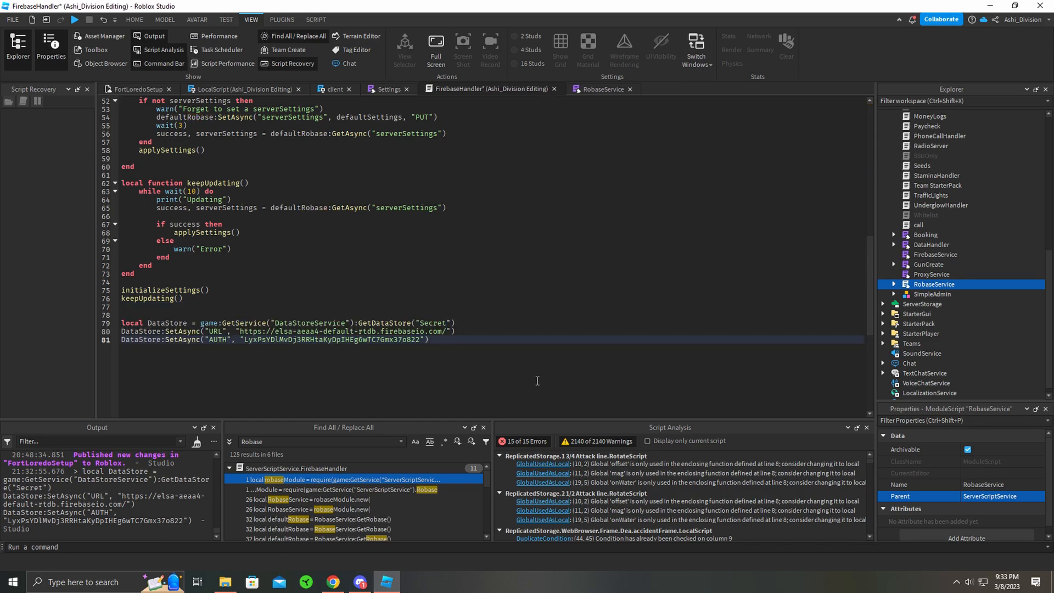
Step: Commit FirebaseHandler, whose rbaseModule.new call reads URL and AUTH via secretStore:GetAsync
{"action": "key", "text": "ctrl+/"}
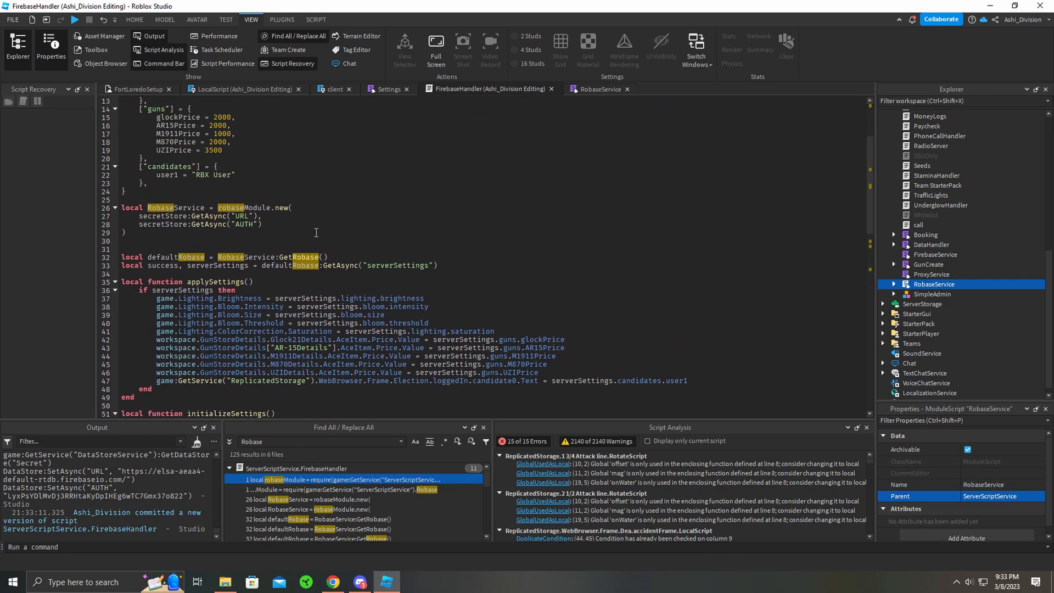
{"action": "left_click_drag", "start_coordinate": [155, 339], "coordinate": [566, 347]}
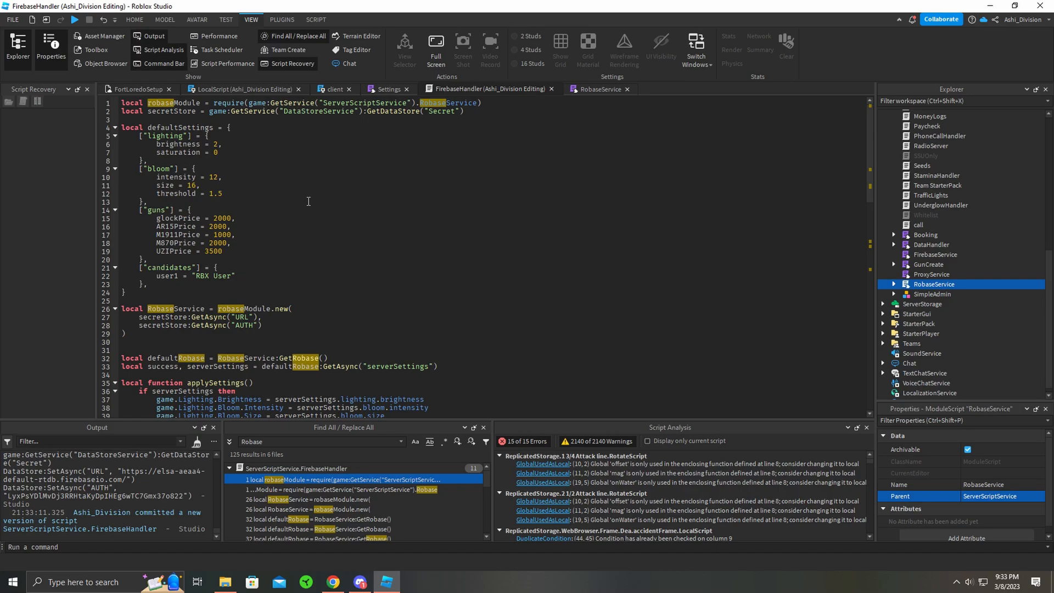
{"action": "left_click", "coordinate": [12, 19]}
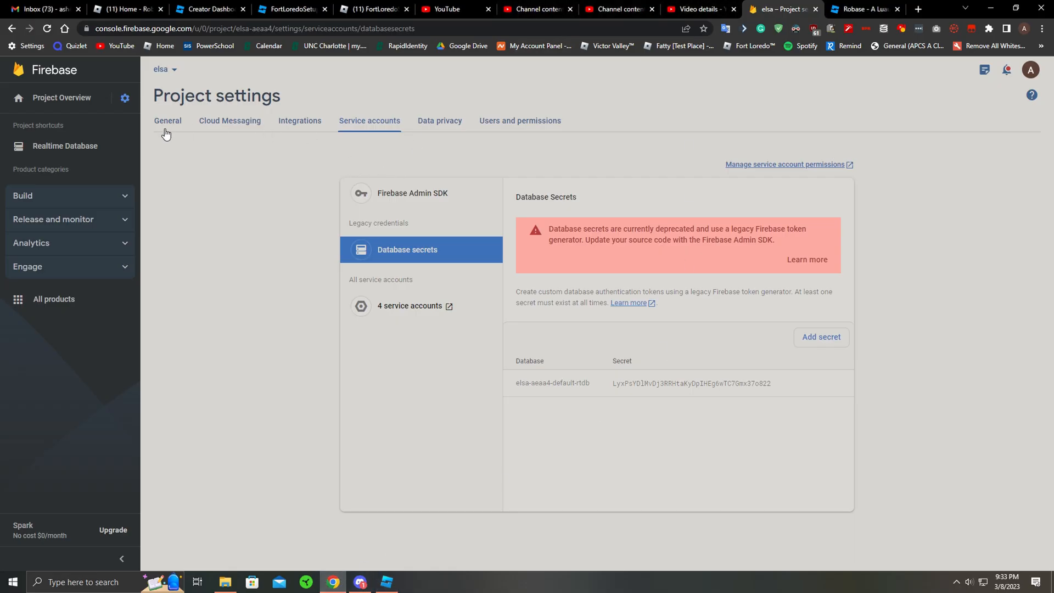
{"action": "left_click", "coordinate": [65, 146]}
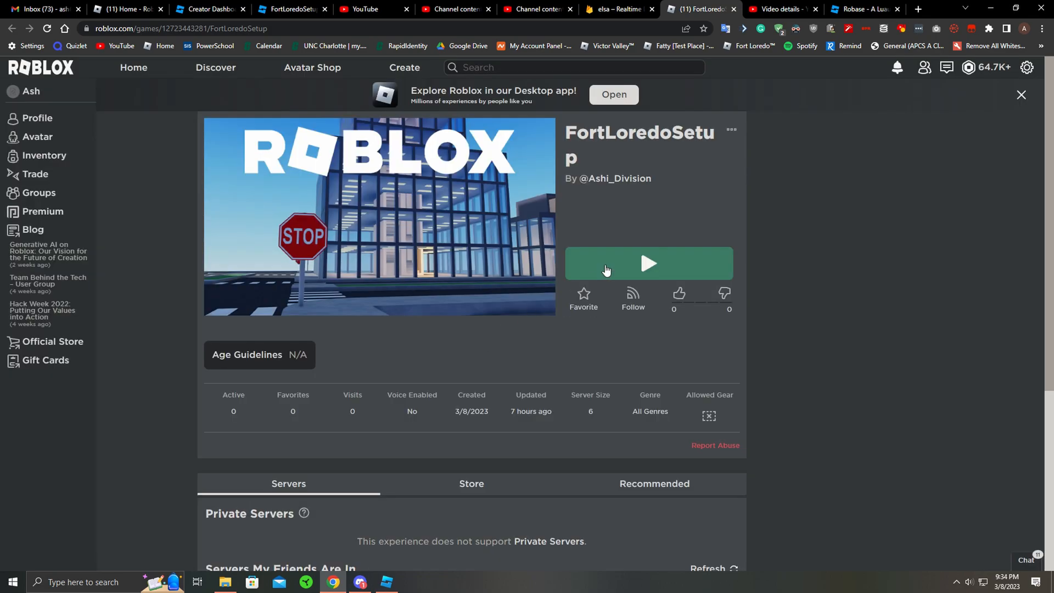
Step: Play the FortLoredoSetup experience from its Roblox game page
{"action": "left_click", "coordinate": [647, 262]}
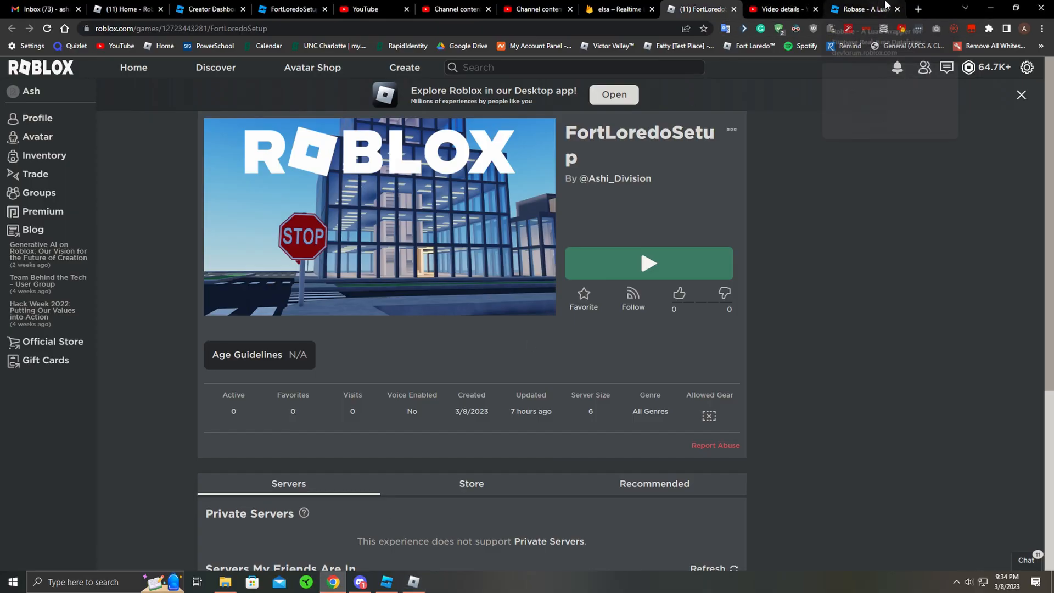
Step: Edit the bloom threshold (1.5) under serverSettings in Firebase, typing 99
{"action": "left_click", "coordinate": [699, 8]}
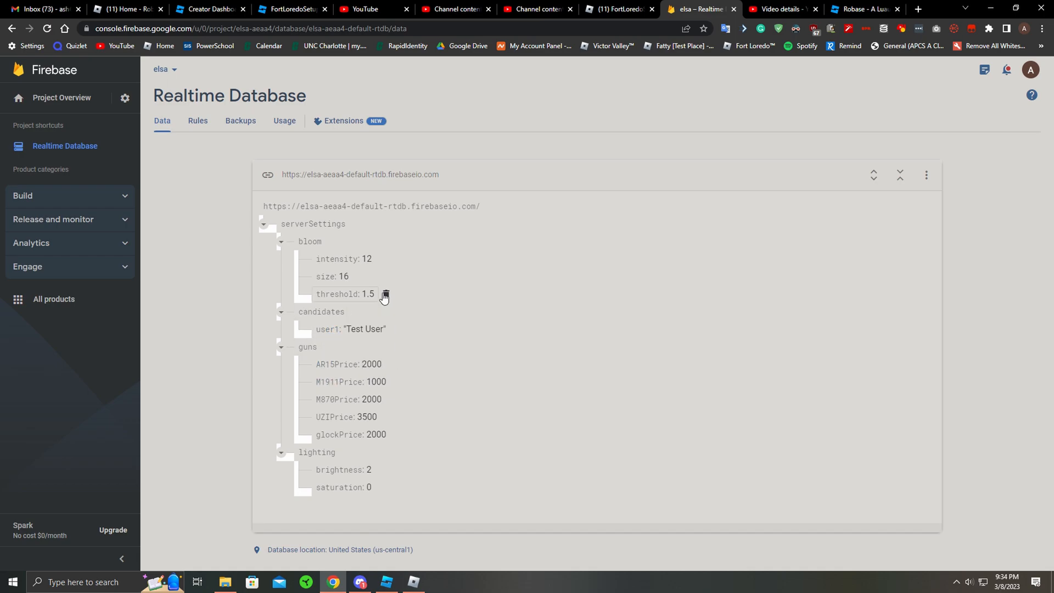
{"action": "left_click", "coordinate": [368, 294]}
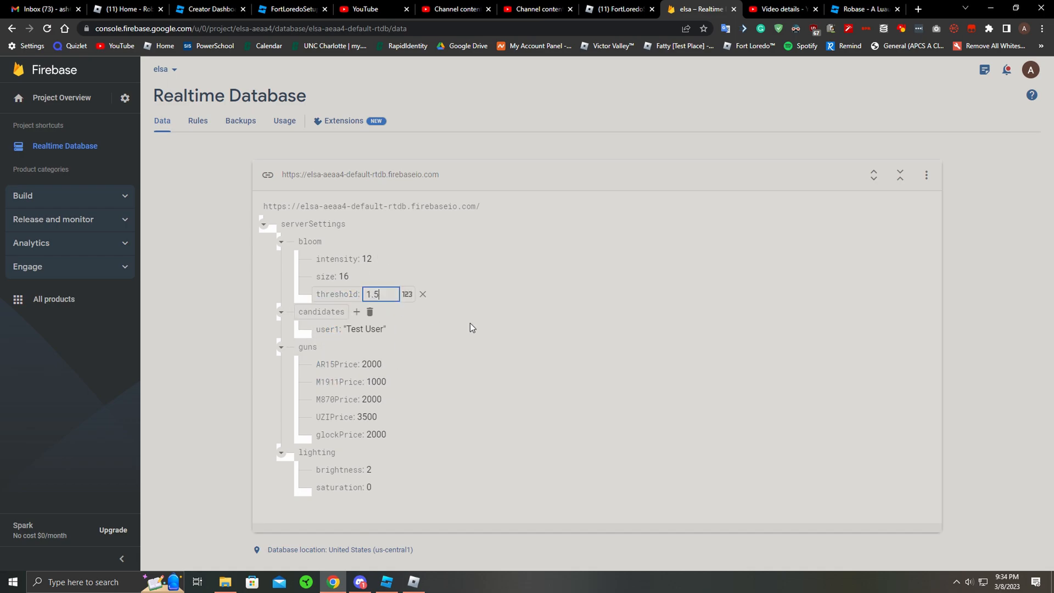
{"action": "type", "text": "99"}
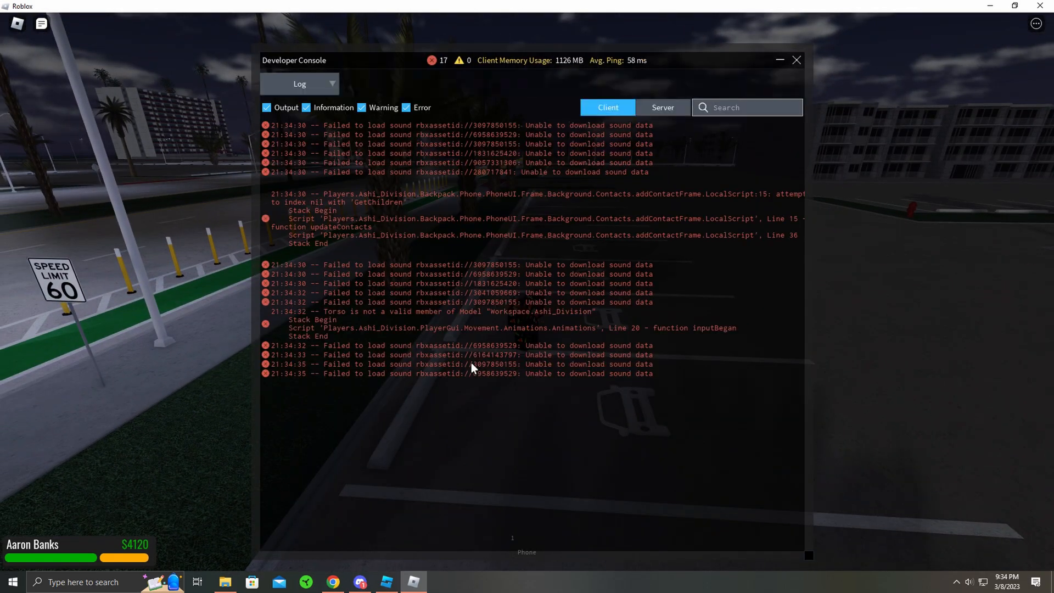
Step: Read the Server log's repeated Updating entries and close the Developer Console
{"action": "left_click", "coordinate": [662, 107]}
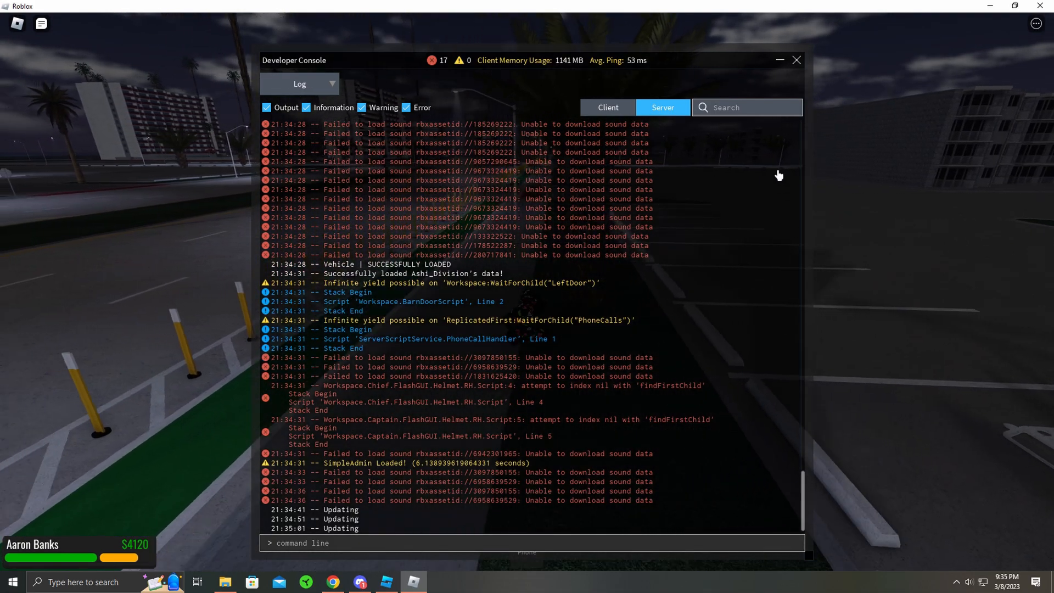
{"action": "left_click", "coordinate": [797, 60]}
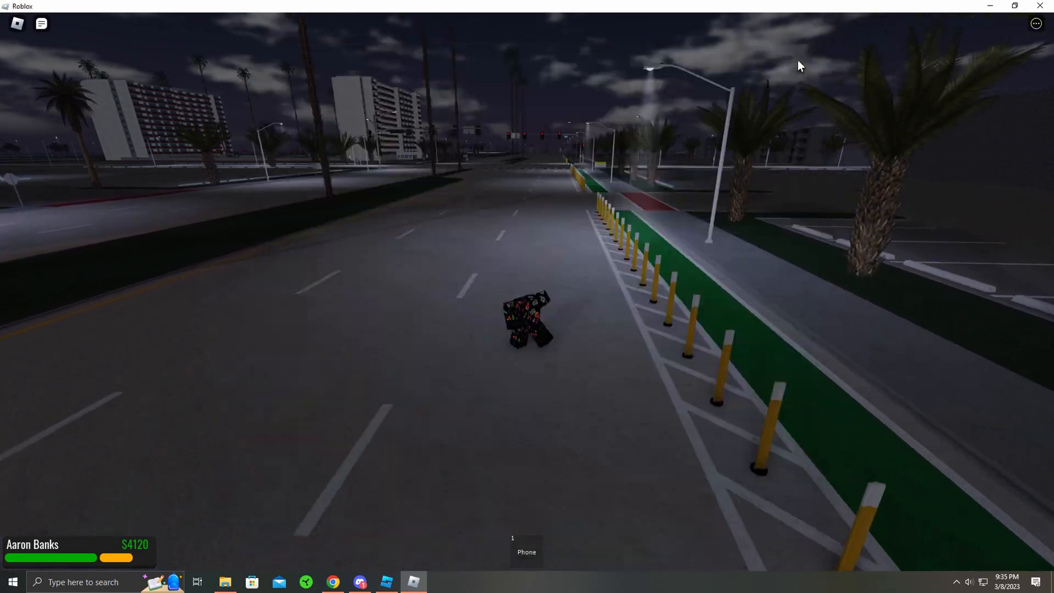
{"action": "left_click", "coordinate": [333, 582]}
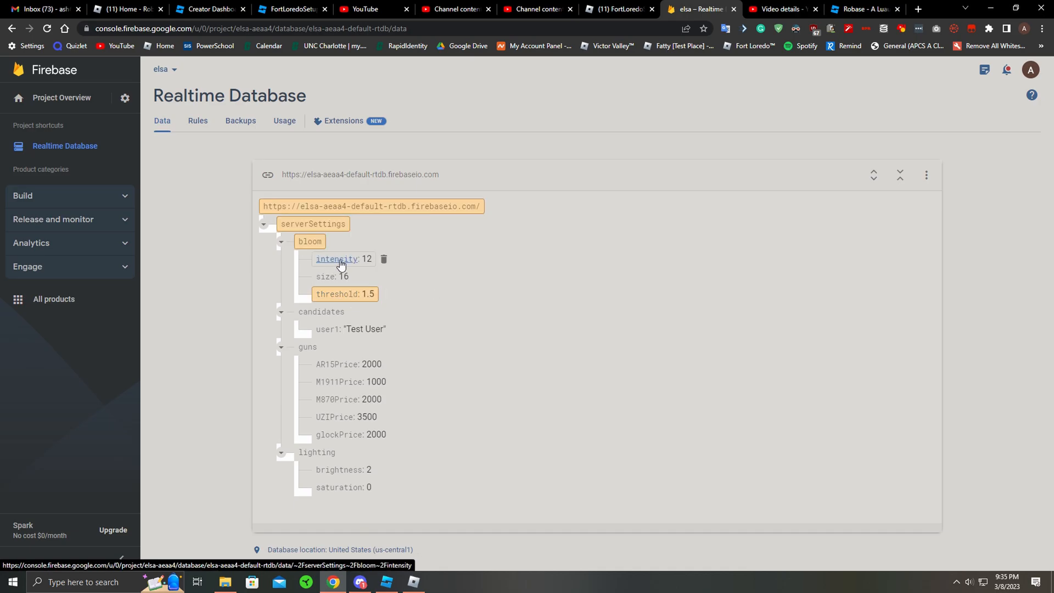
Step: Set bloom intensity to 99999 and size to 999999, then restore them to 12 and 16
{"action": "left_click", "coordinate": [336, 258]}
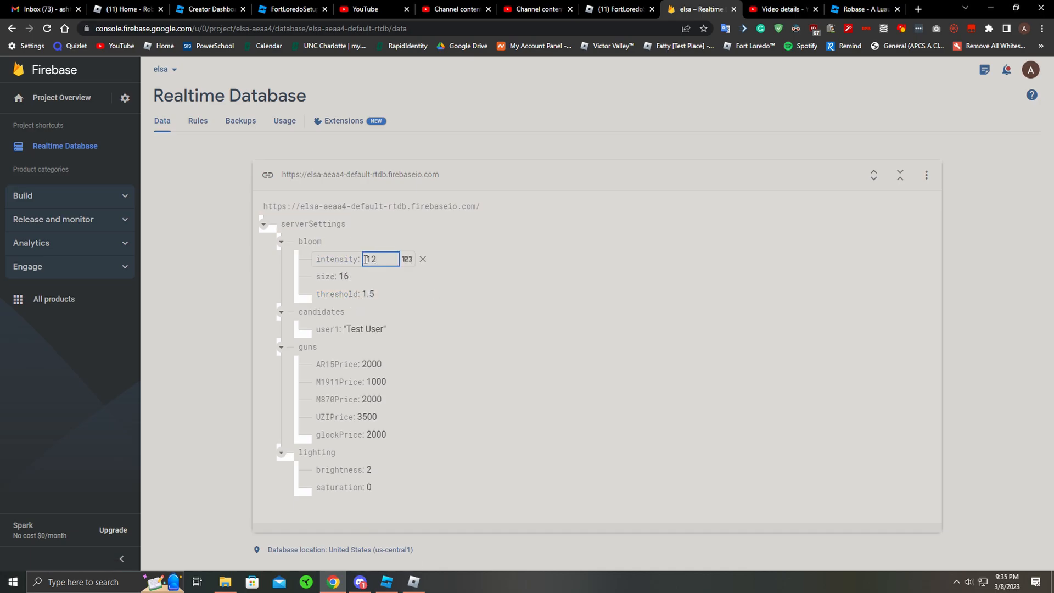
{"action": "type", "text": "99999"}
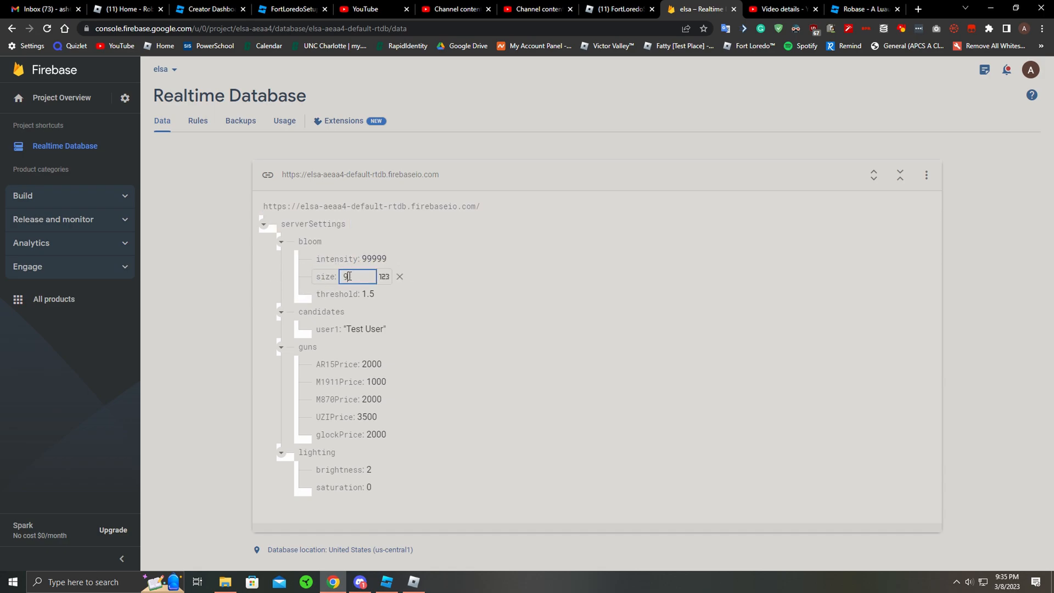
{"action": "type", "text": "99999"}
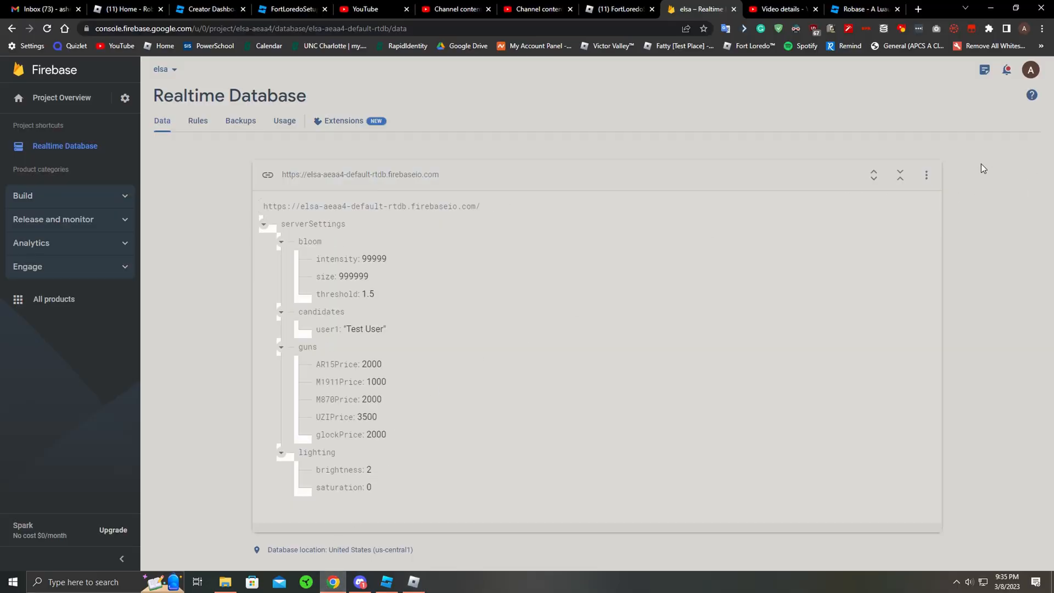
{"action": "left_click", "coordinate": [926, 174]}
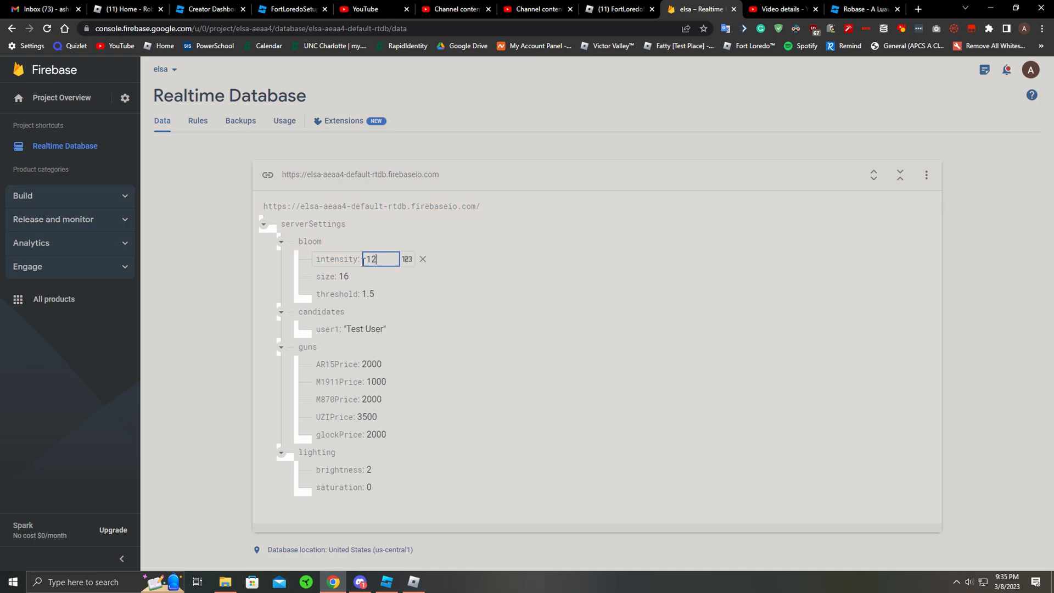
{"action": "left_click", "coordinate": [413, 587]}
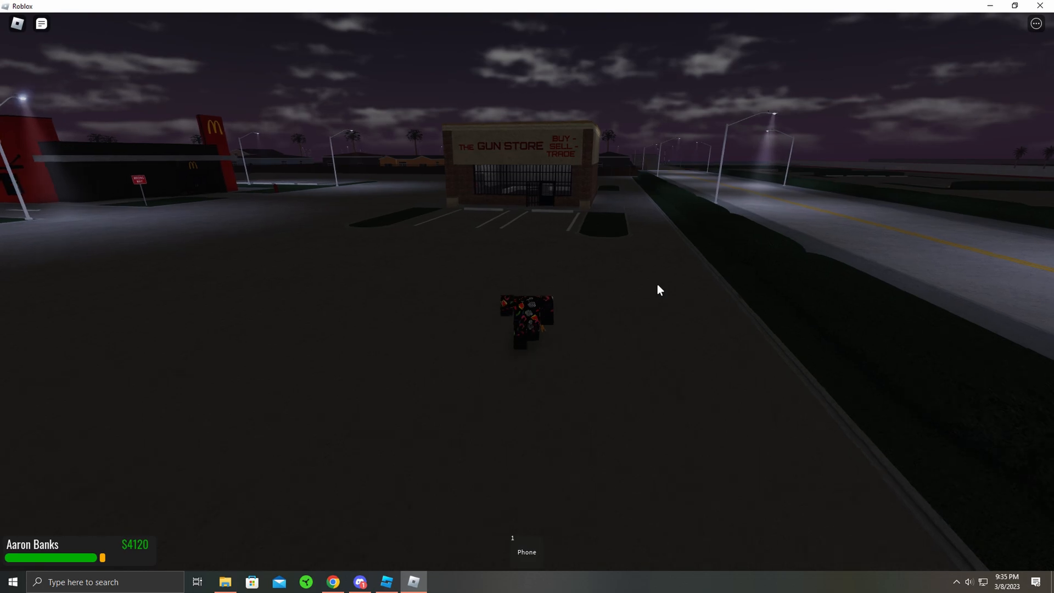
Step: Run the ':speed' admin chat command to walk faster into the gun store
{"action": "type", "text": ":spped"}
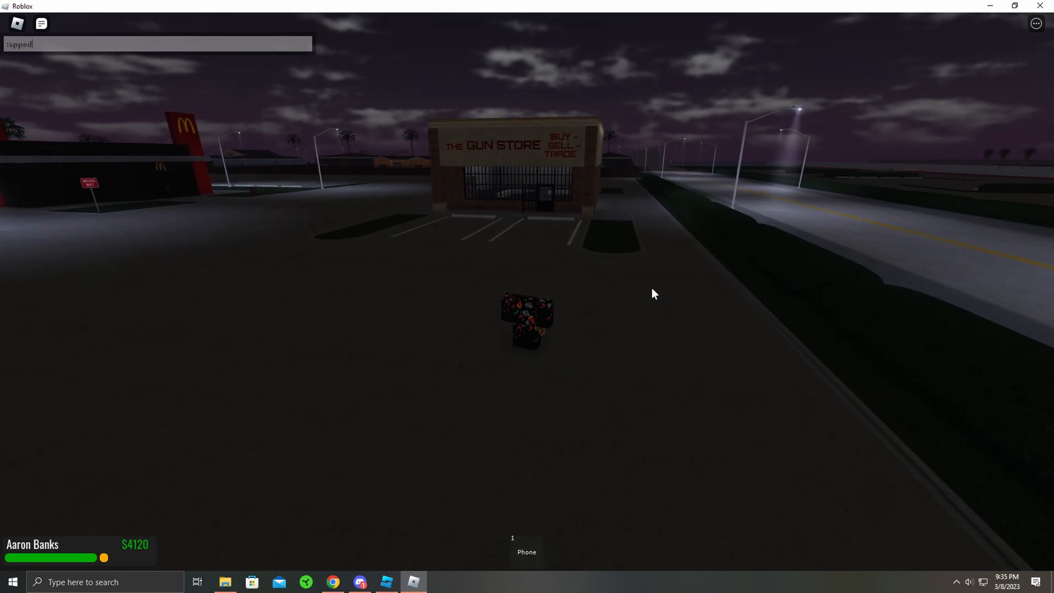
{"action": "type", "text": "speed m"}
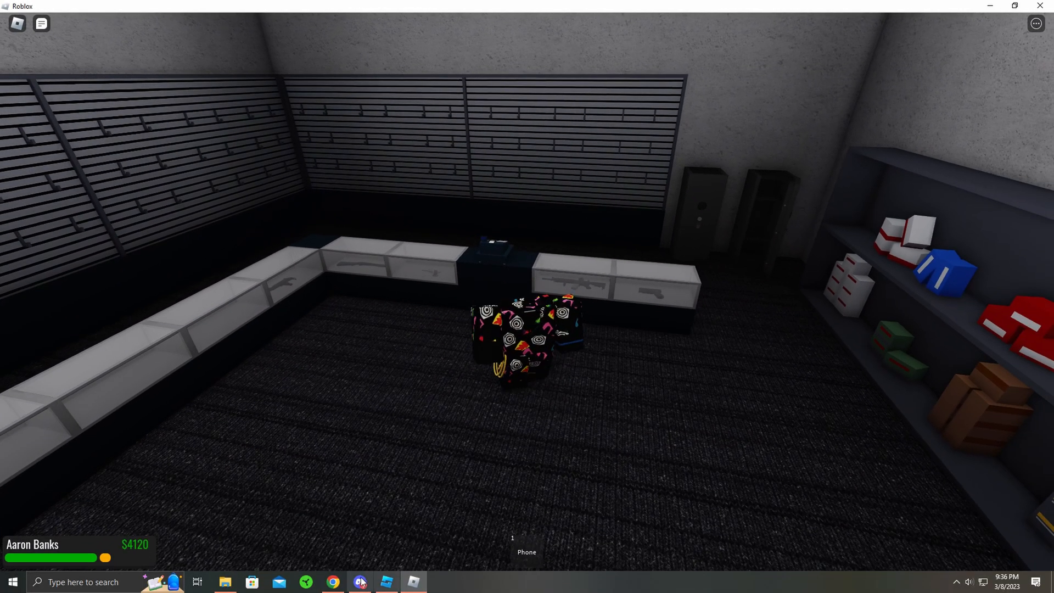
Step: Set AR15Price to 50000, then return it to 2000 after testing
{"action": "left_click", "coordinate": [332, 581]}
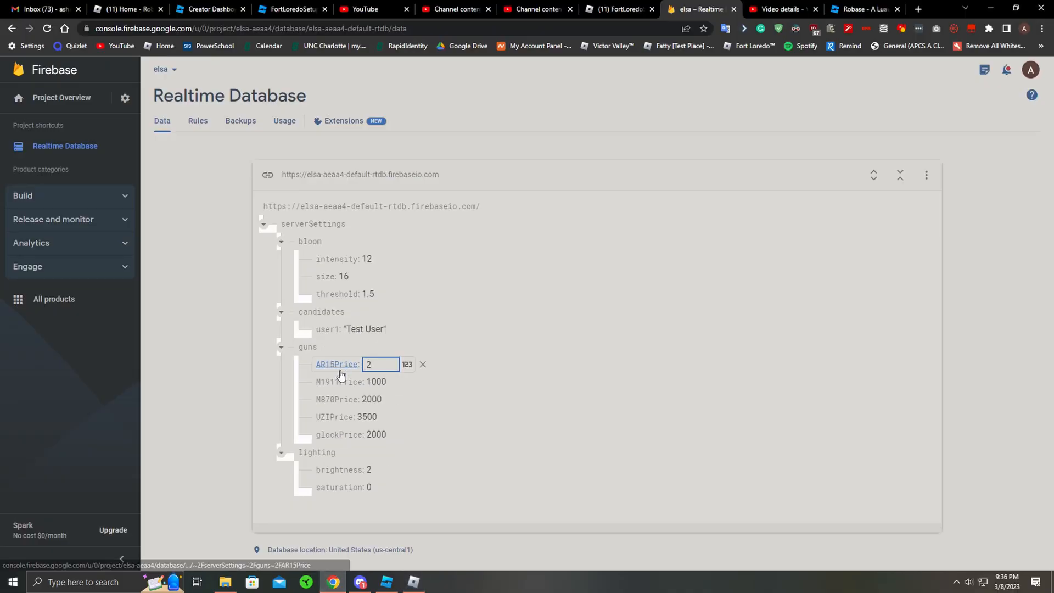
{"action": "type", "text": "50000"}
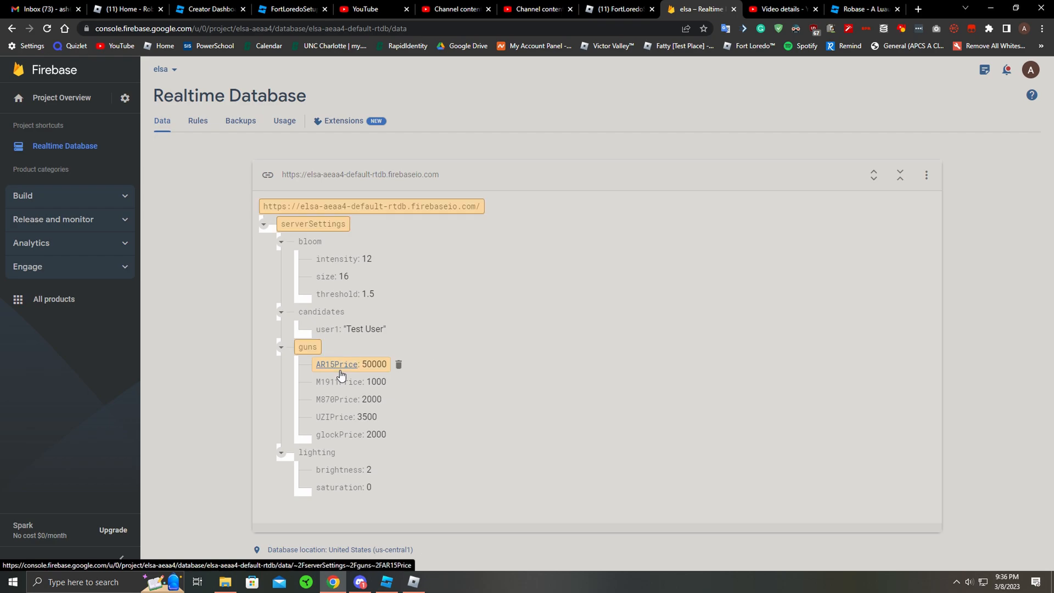
{"action": "left_click", "coordinate": [413, 581]}
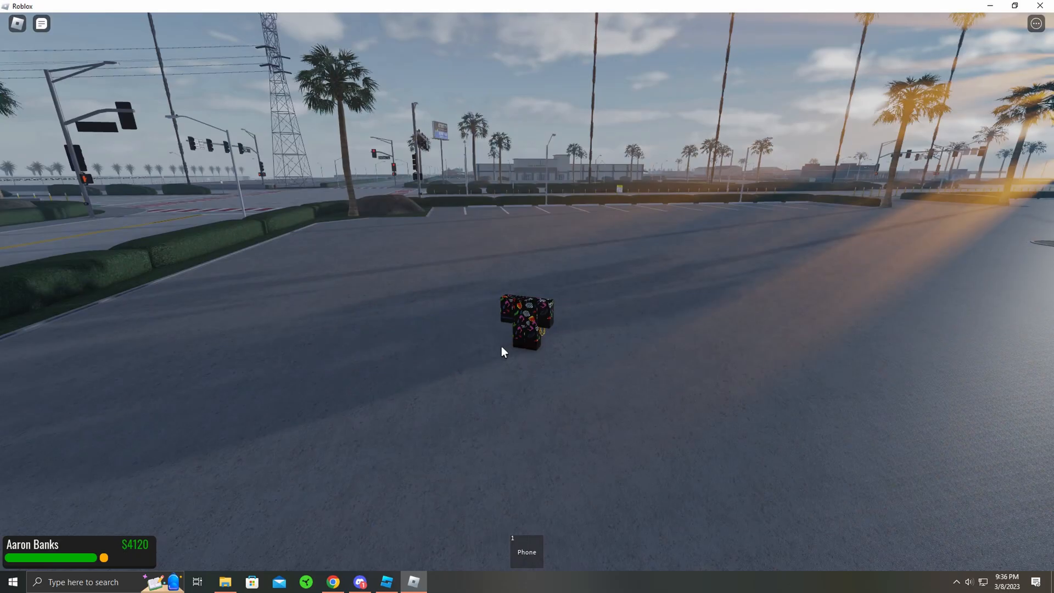
{"action": "left_click", "coordinate": [332, 582]}
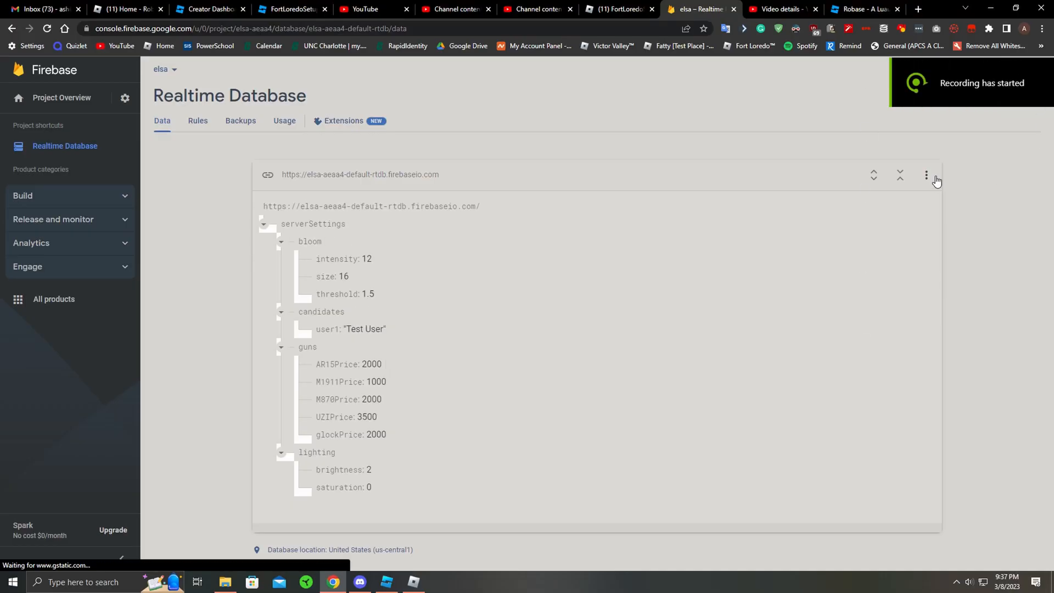
Step: Delete all Realtime Database data from the root node and confirm
{"action": "left_click", "coordinate": [926, 176]}
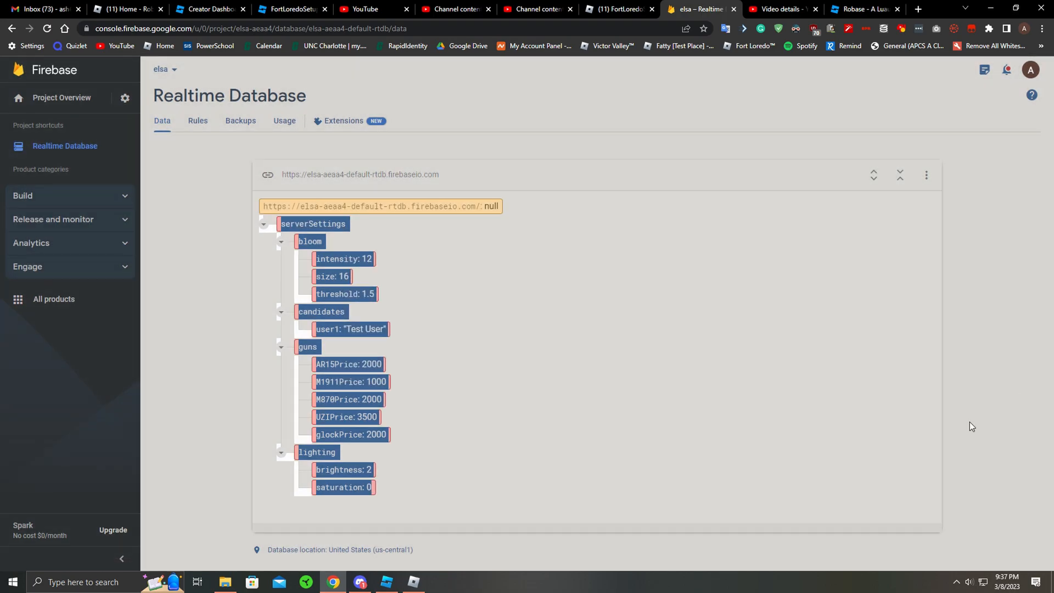
{"action": "left_click", "coordinate": [899, 174]}
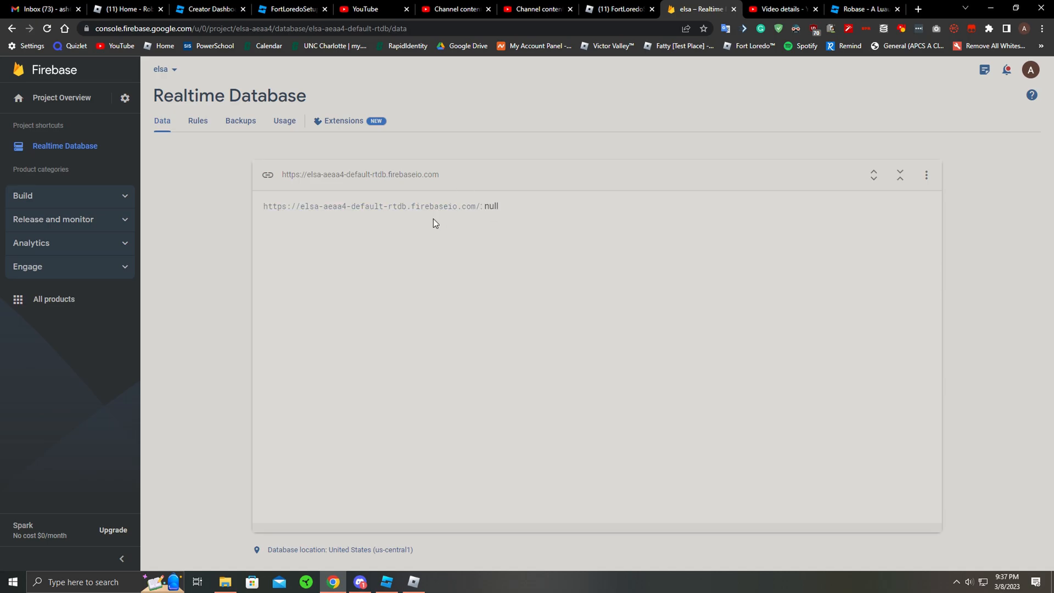
{"action": "mouse_move", "coordinate": [309, 531]}
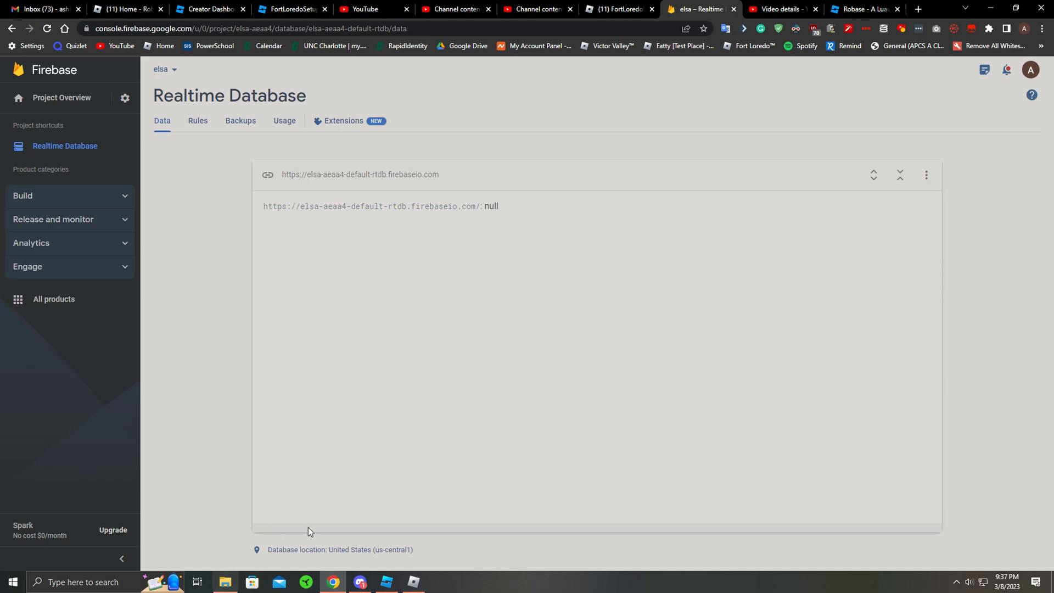
Step: Import the exported JSON file from Downloads, overwriting the empty database
{"action": "left_click", "coordinate": [224, 581]}
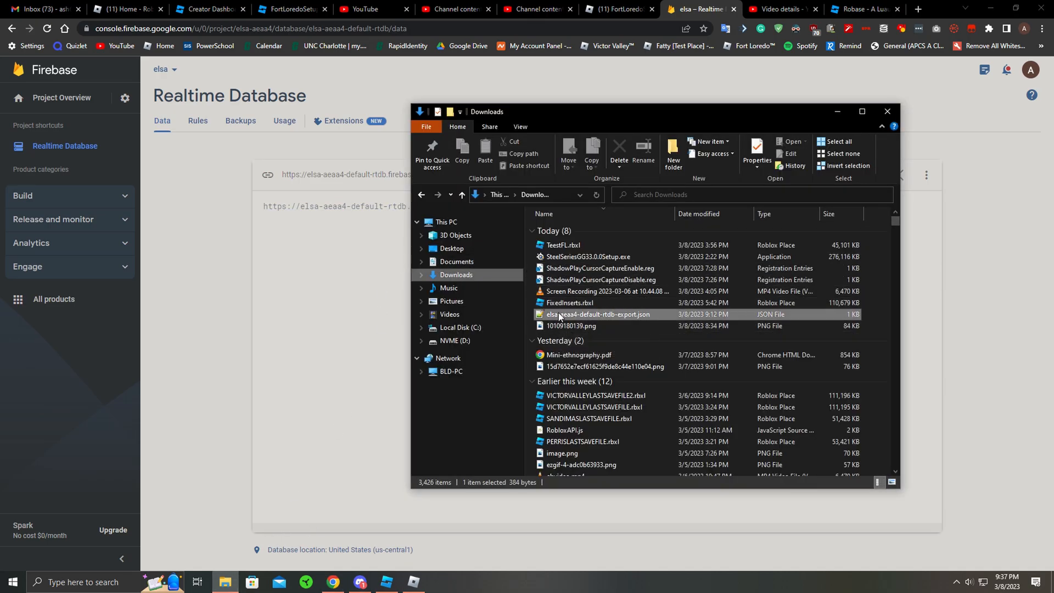
{"action": "left_click", "coordinate": [926, 175]}
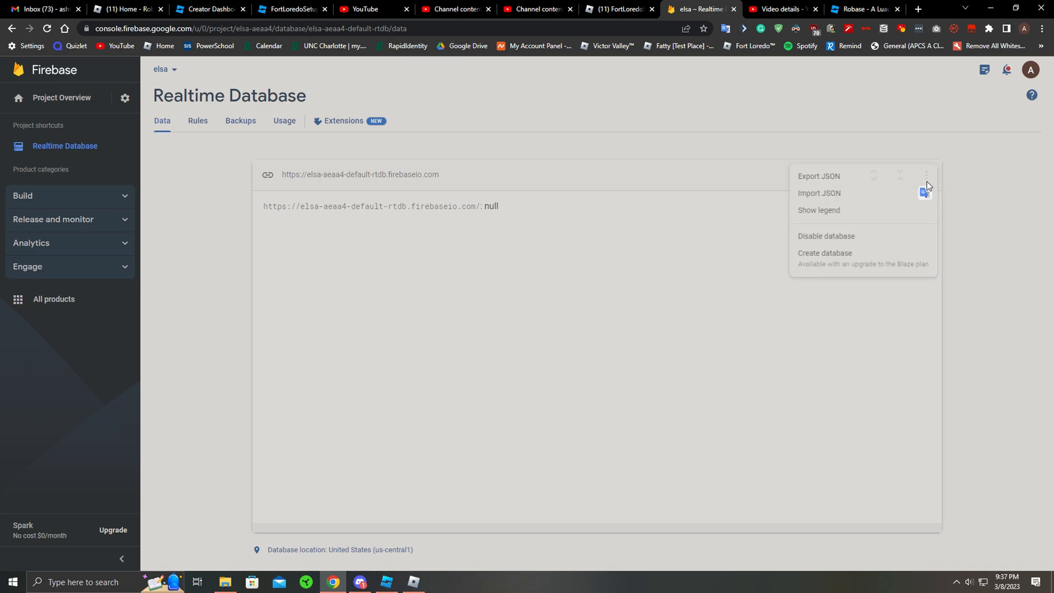
{"action": "left_click", "coordinate": [818, 192]}
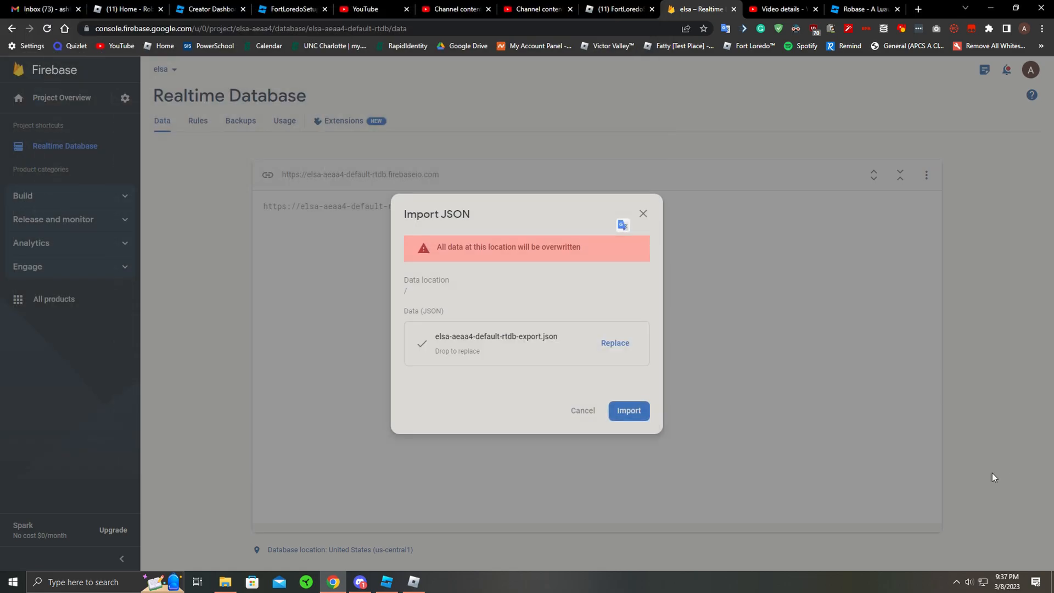
{"action": "left_click", "coordinate": [628, 410]}
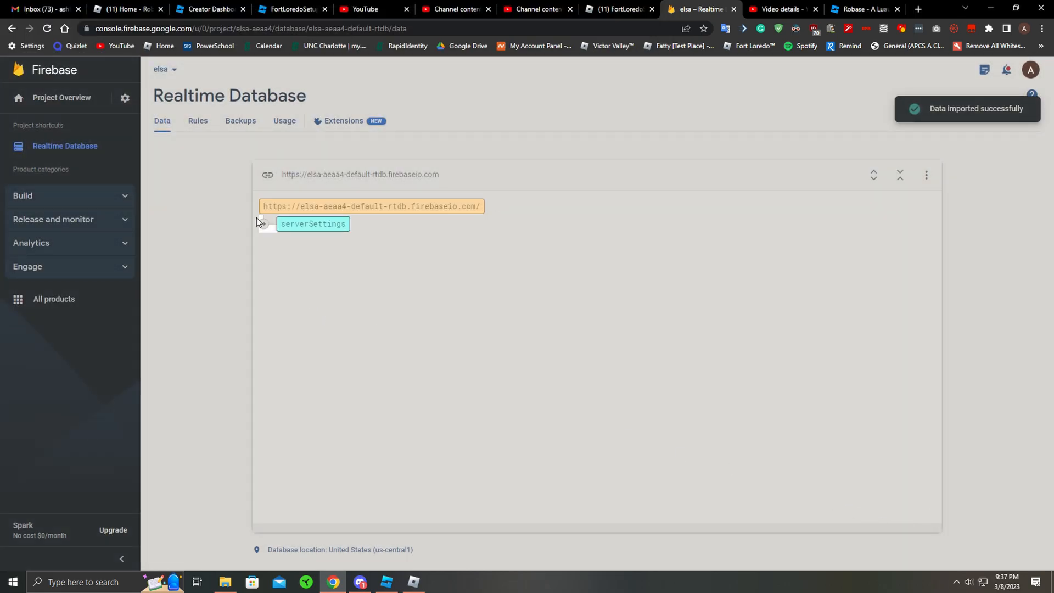